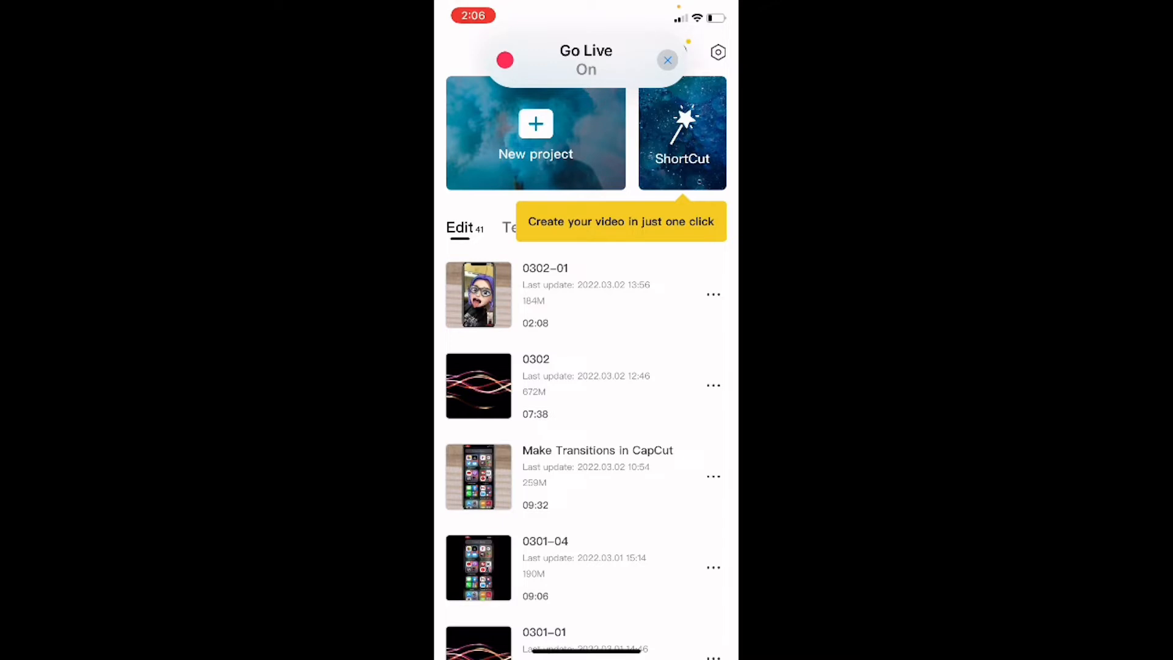
Create a new project from the 02:29 Memoji screen recording in Videos.
{"action": "left_click", "coordinate": [535, 135]}
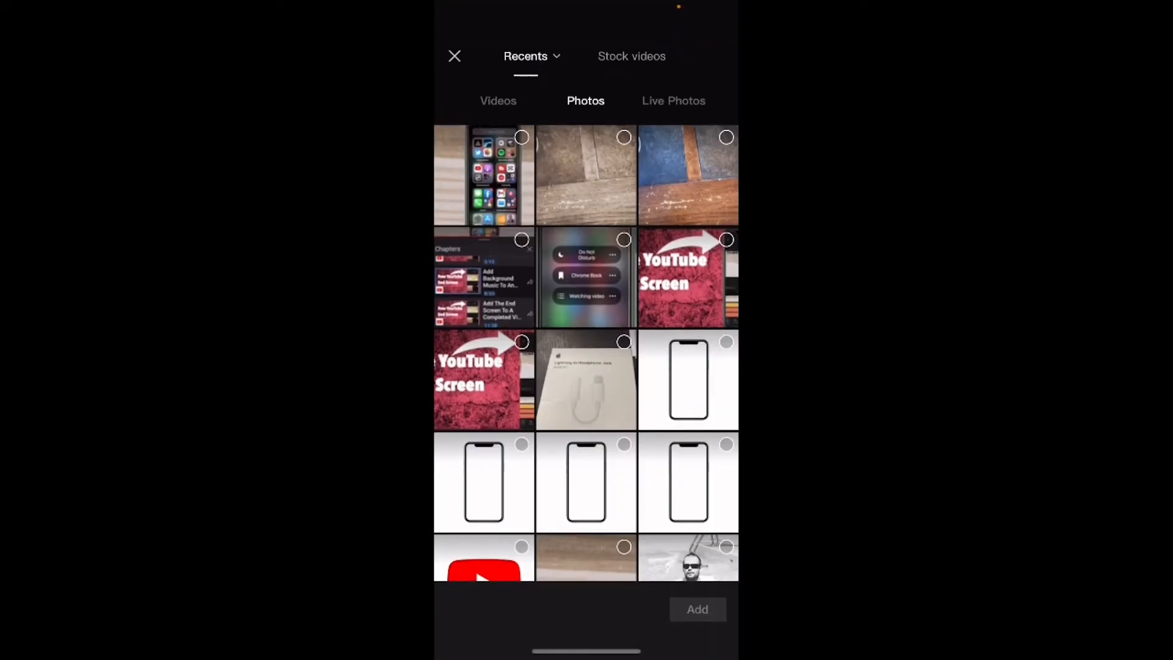
{"action": "left_click", "coordinate": [499, 101]}
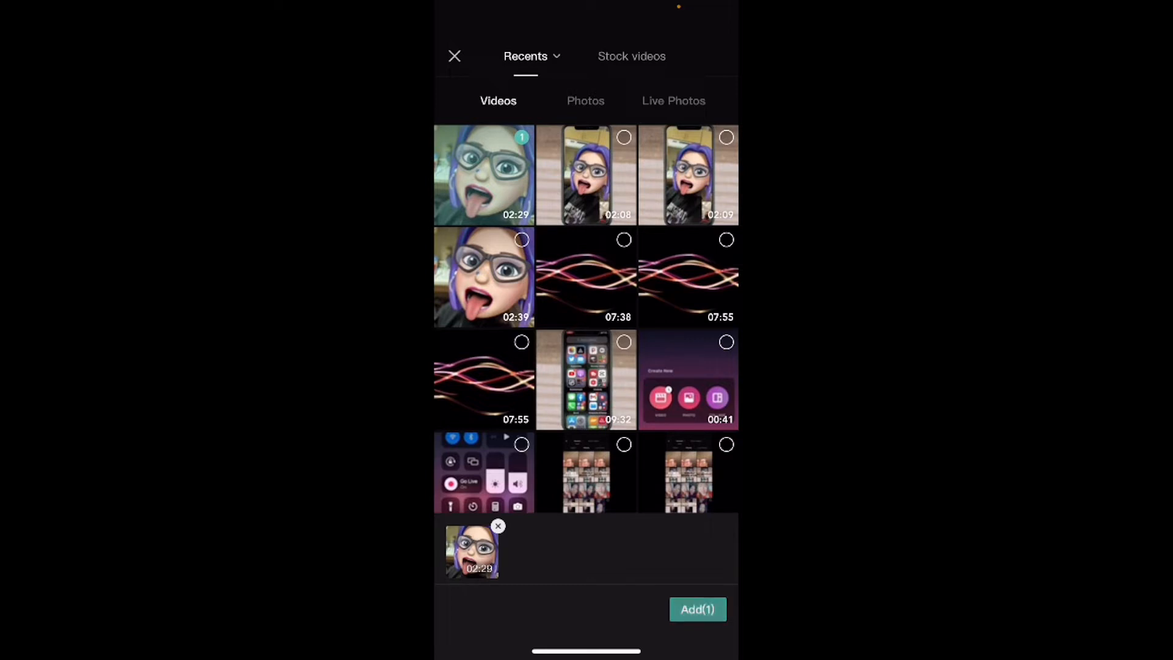
{"action": "left_click", "coordinate": [697, 608]}
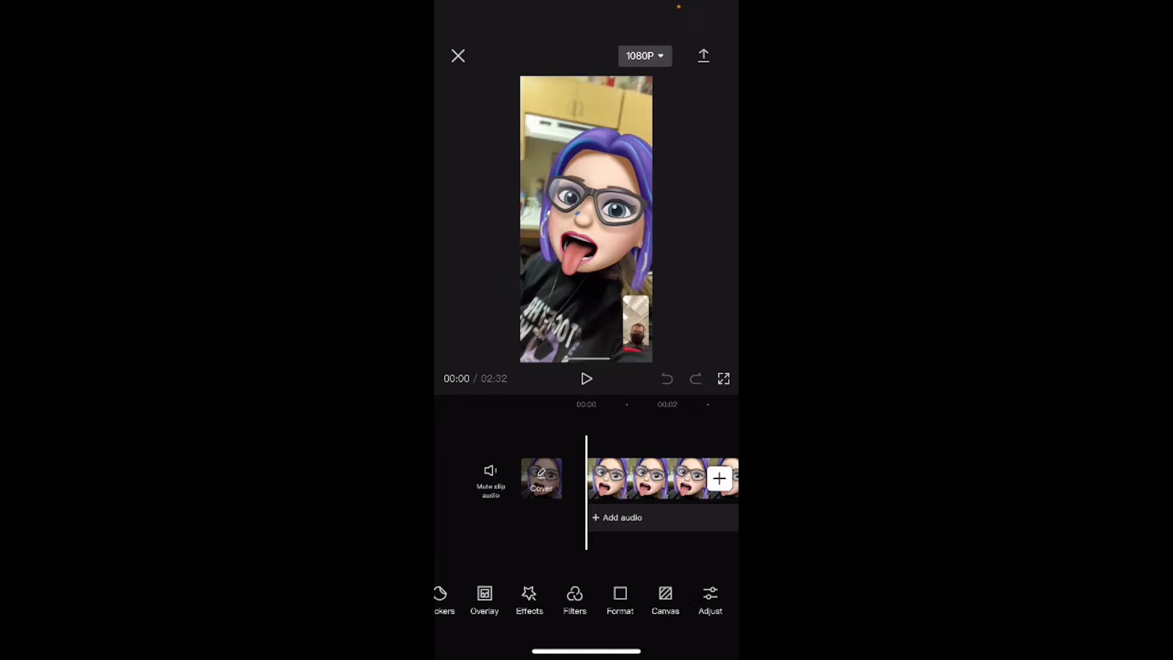
Set the project aspect ratio to 16:9 via Format, leaving the portrait clip centred.
{"action": "left_click", "coordinate": [620, 601]}
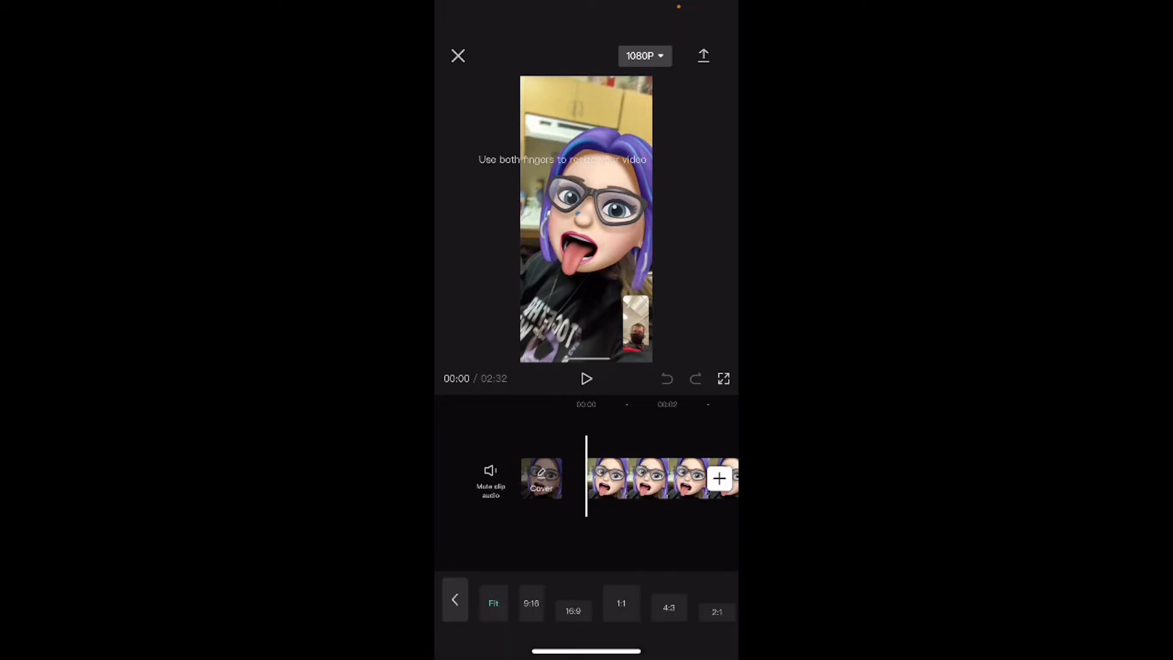
{"action": "left_click", "coordinate": [573, 611]}
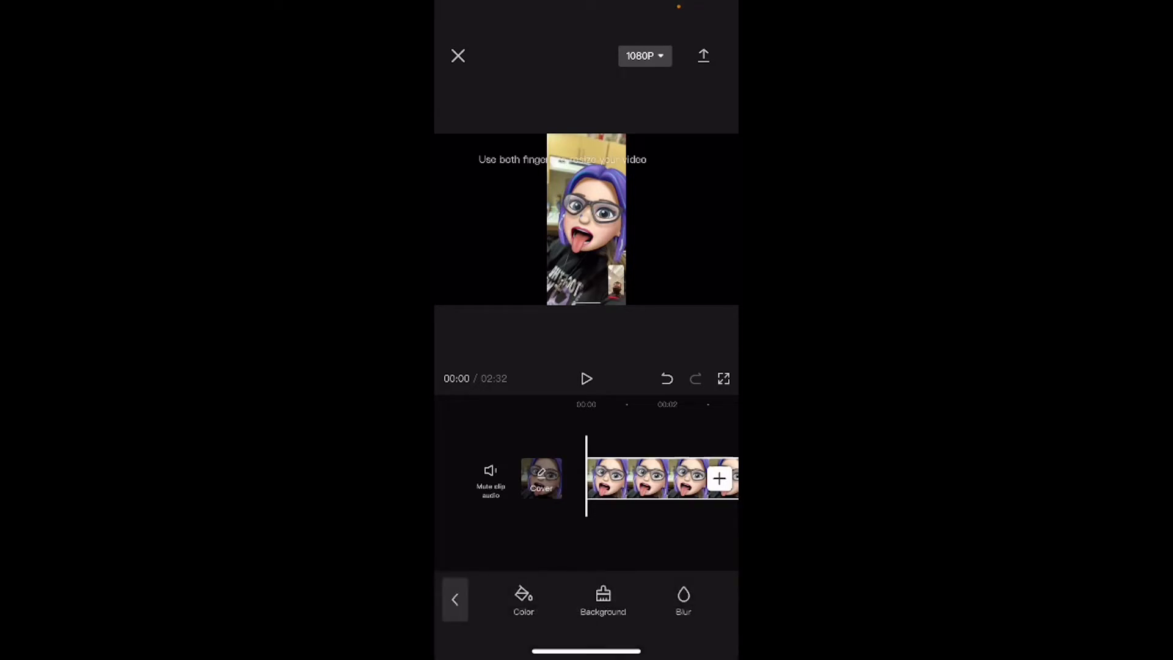
{"action": "left_click", "coordinate": [683, 599]}
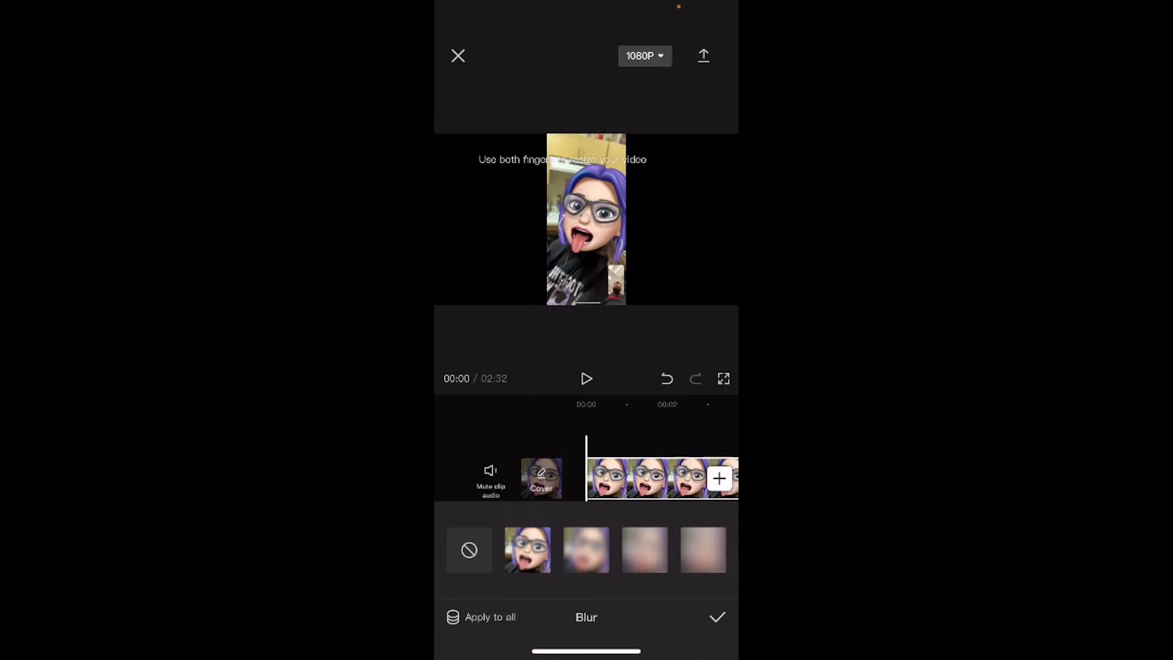
{"action": "left_click", "coordinate": [586, 550]}
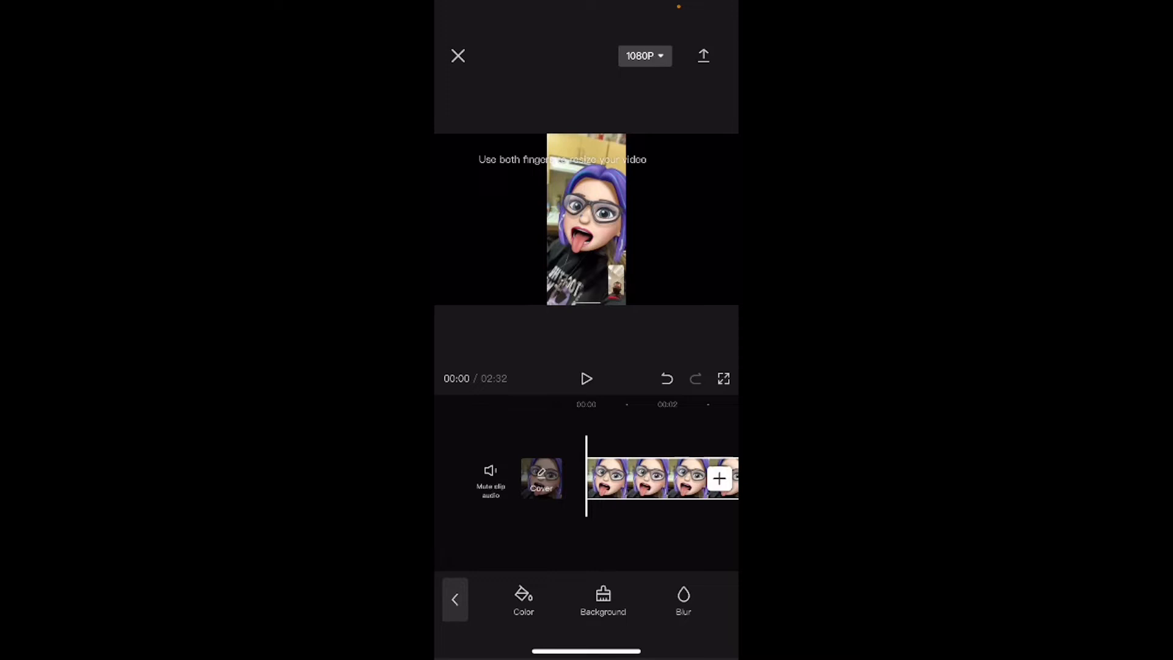
Browse the Photos tab for the wood-grain photo to place before the Memoji clip.
{"action": "left_click", "coordinate": [454, 599]}
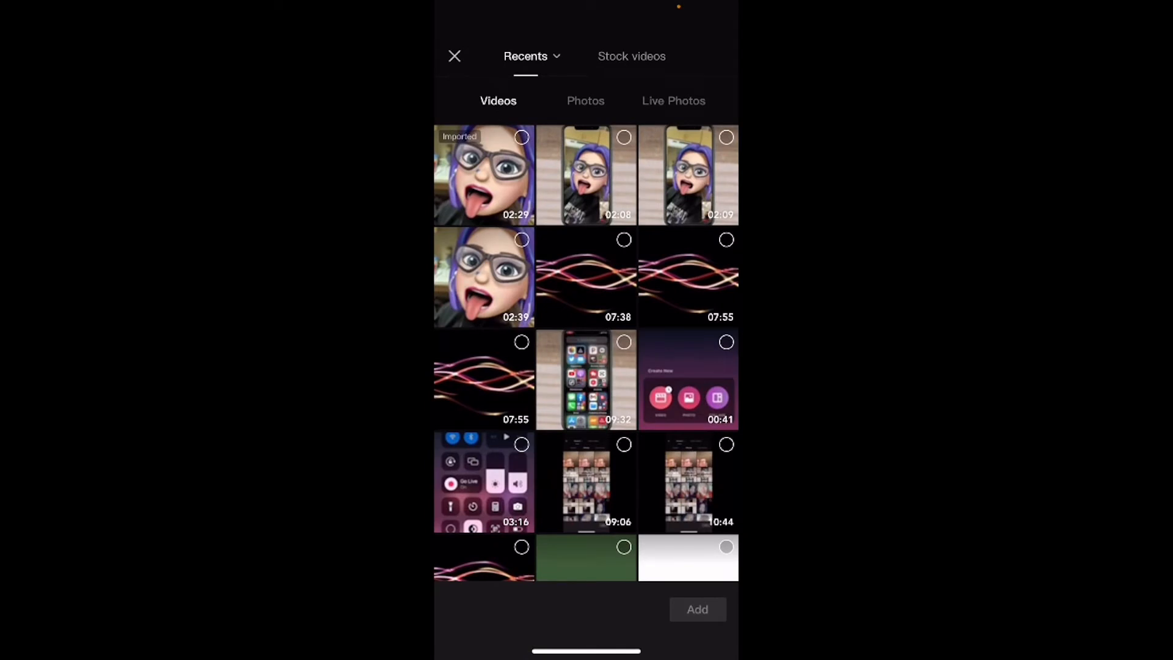
{"action": "left_click", "coordinate": [585, 100]}
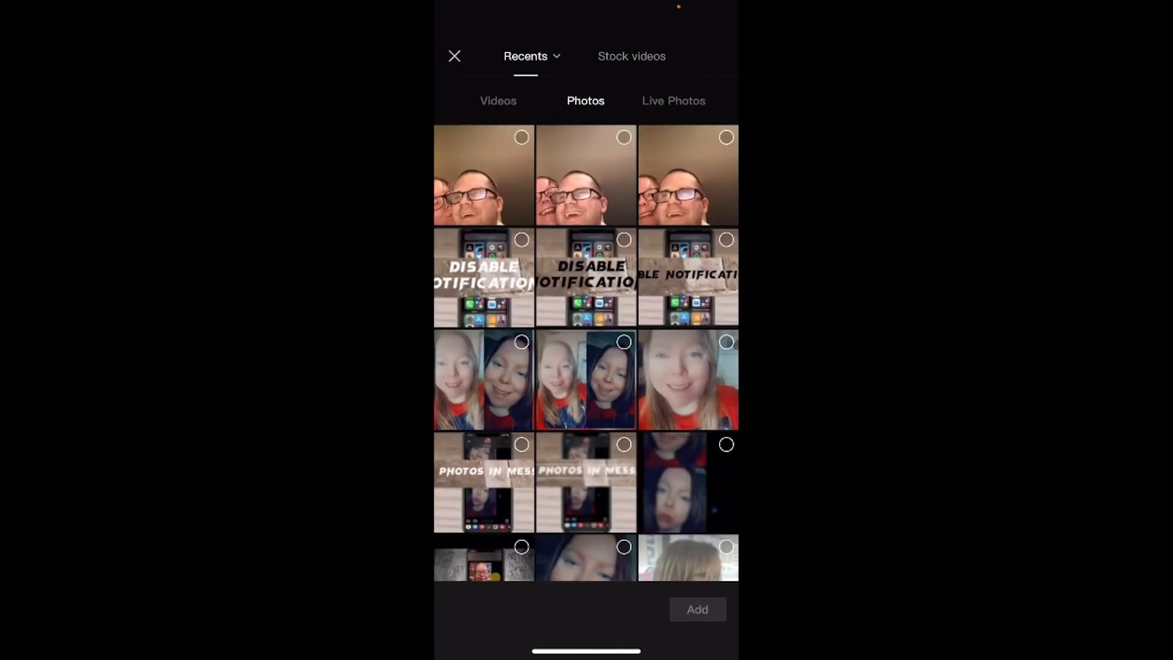
{"action": "scroll", "scroll_direction": "down", "scroll_amount": 3}
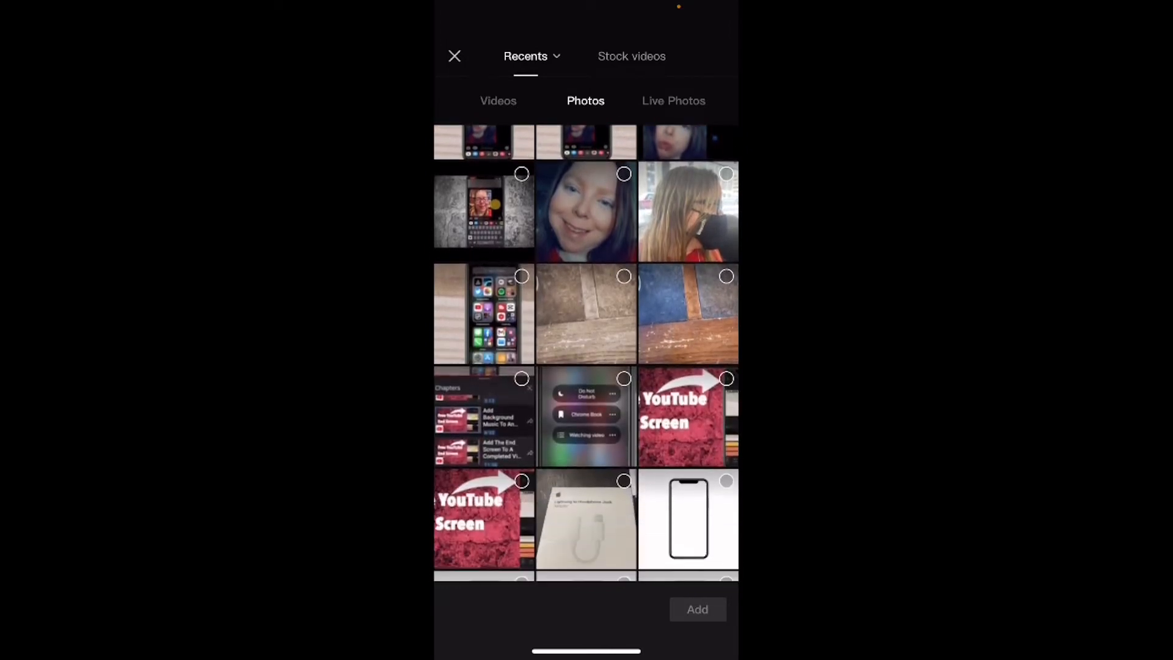
{"action": "scroll", "scroll_direction": "down", "scroll_amount": 3}
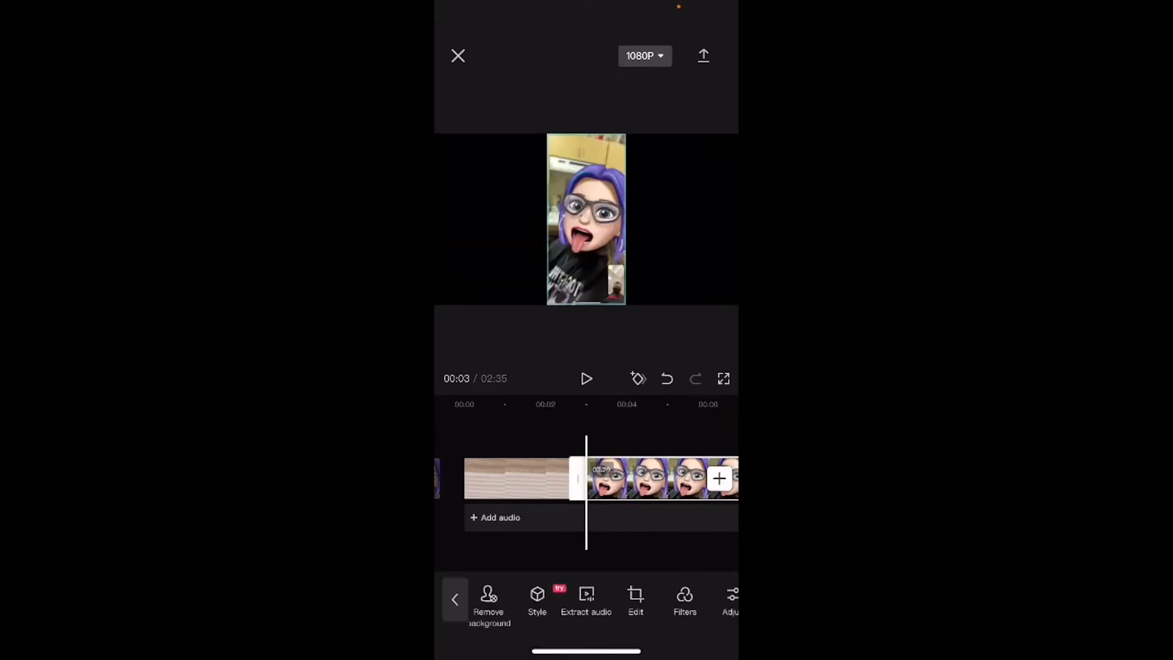
Scroll the toolbar toward the Overlay tool to move the Memoji clip above the photo.
{"action": "scroll", "scroll_direction": "left", "scroll_amount": 3}
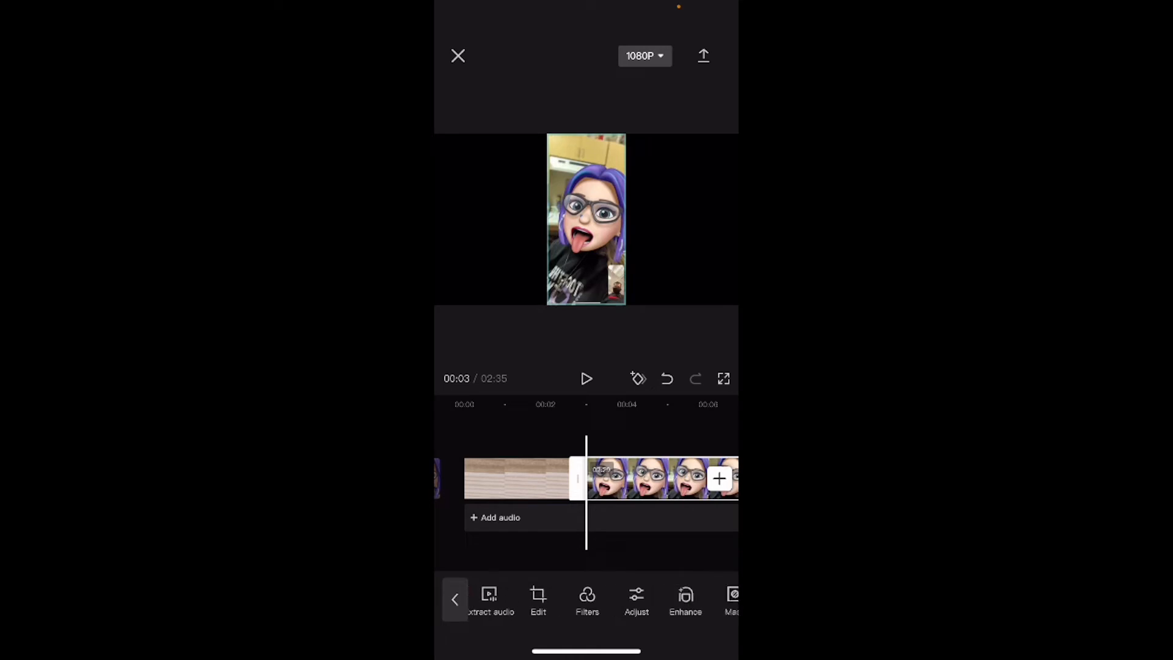
{"action": "scroll", "scroll_direction": "left", "scroll_amount": 3}
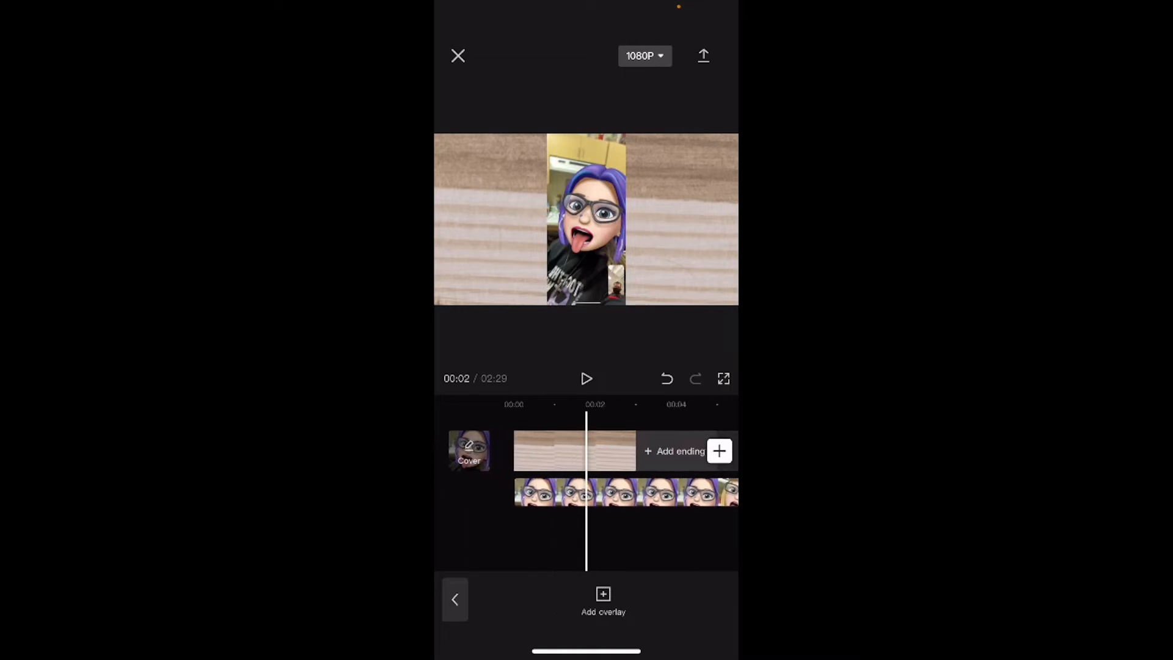
Stretch the wood-grain photo clip so its end reaches the Memoji clip's 2:29 end.
{"action": "left_click", "coordinate": [575, 451]}
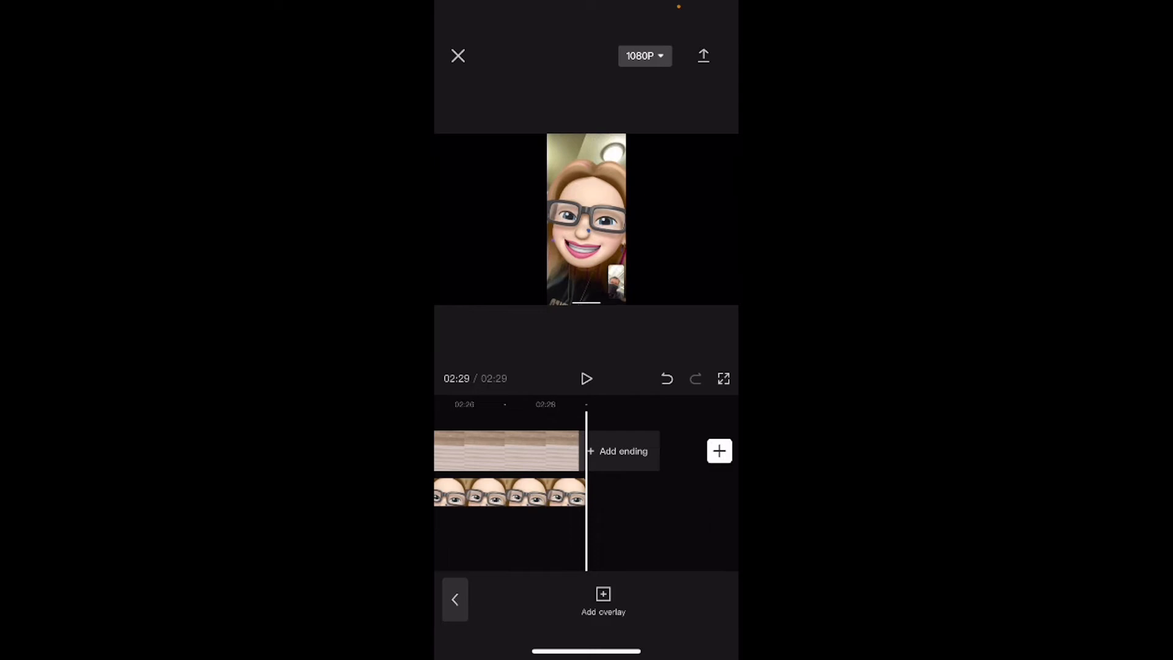
{"action": "left_click", "coordinate": [506, 451]}
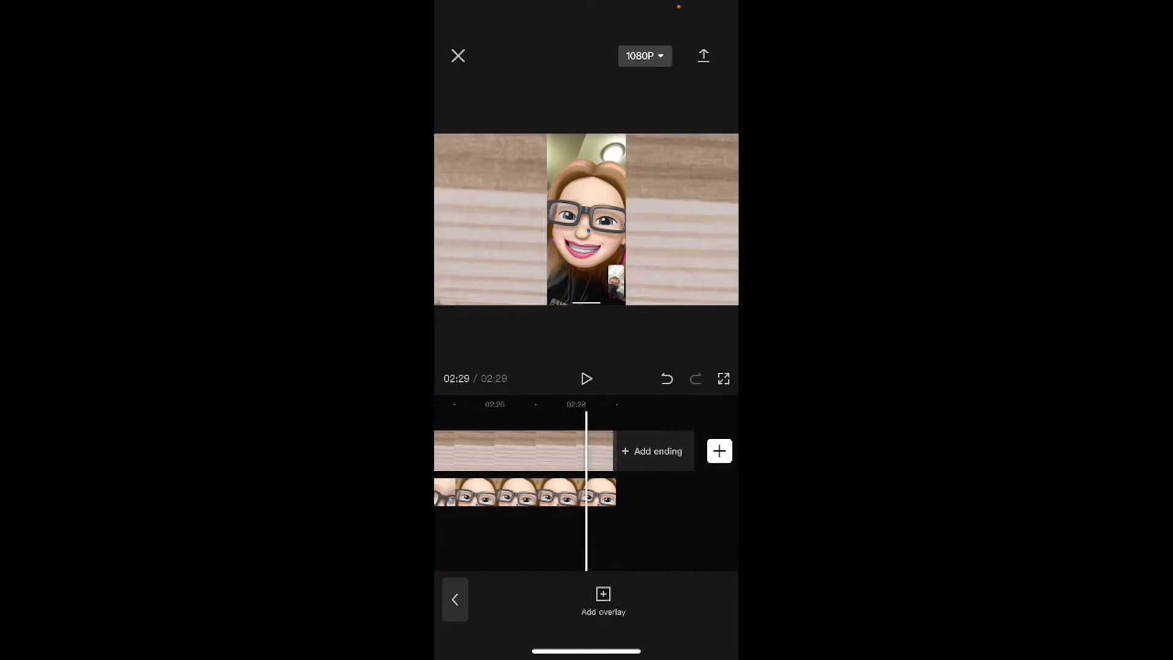
{"action": "left_click", "coordinate": [586, 379]}
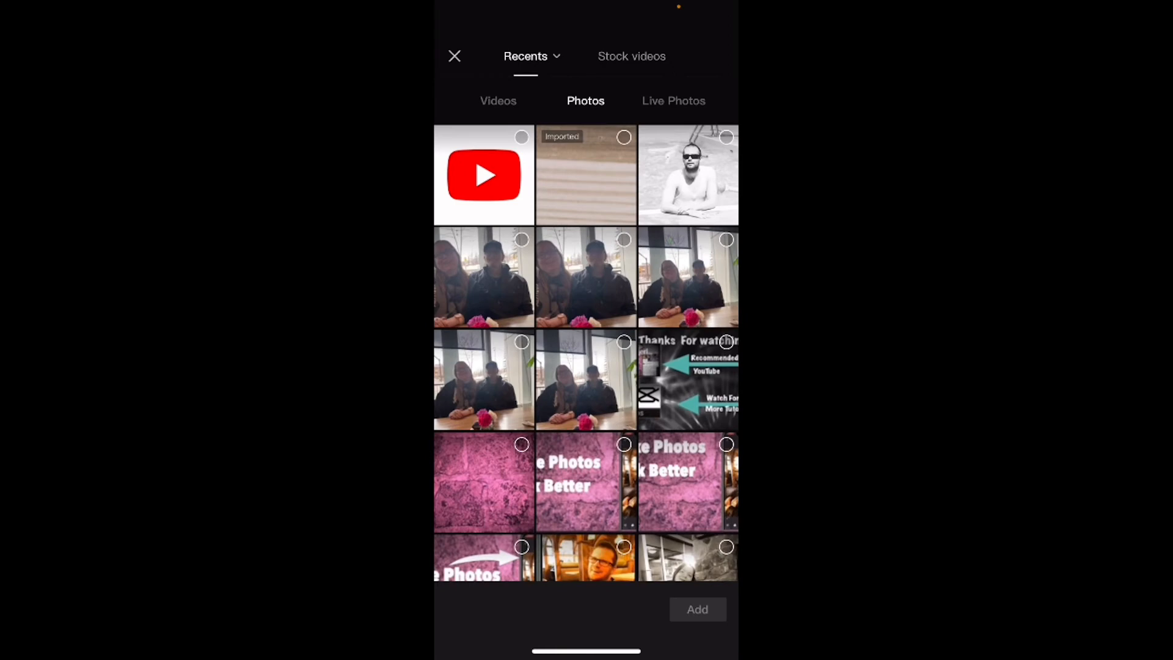
Add the blank iPhone frame PNG from Photos as a new overlay layer.
{"action": "scroll", "scroll_direction": "down", "scroll_amount": 3}
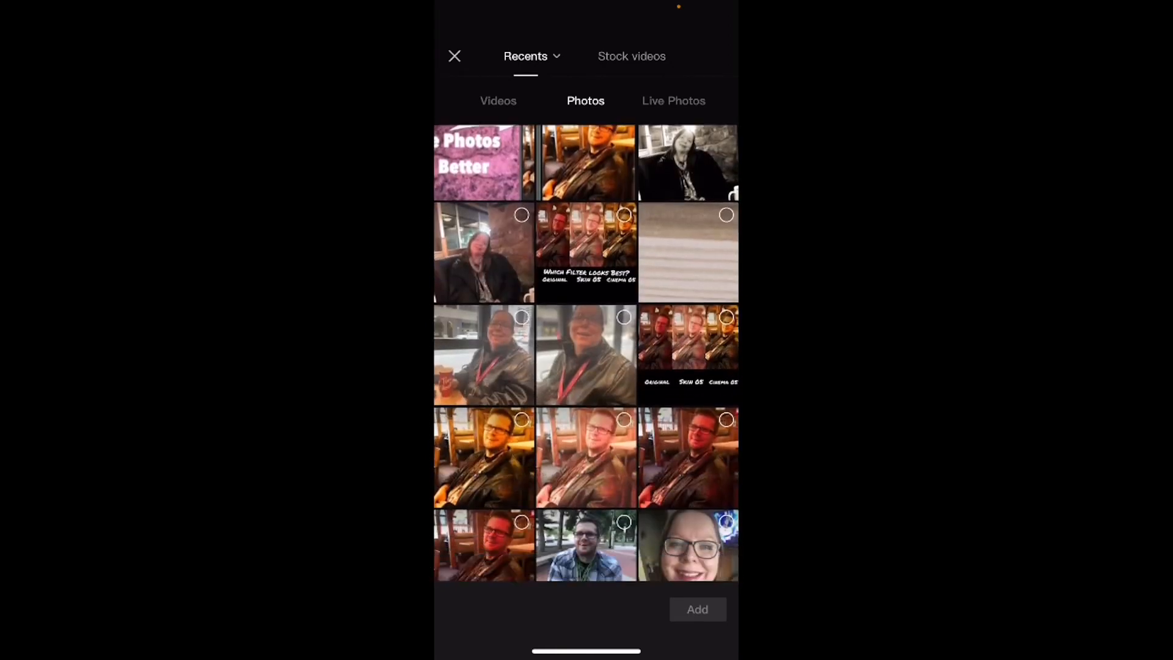
{"action": "scroll", "scroll_direction": "down", "scroll_amount": 3}
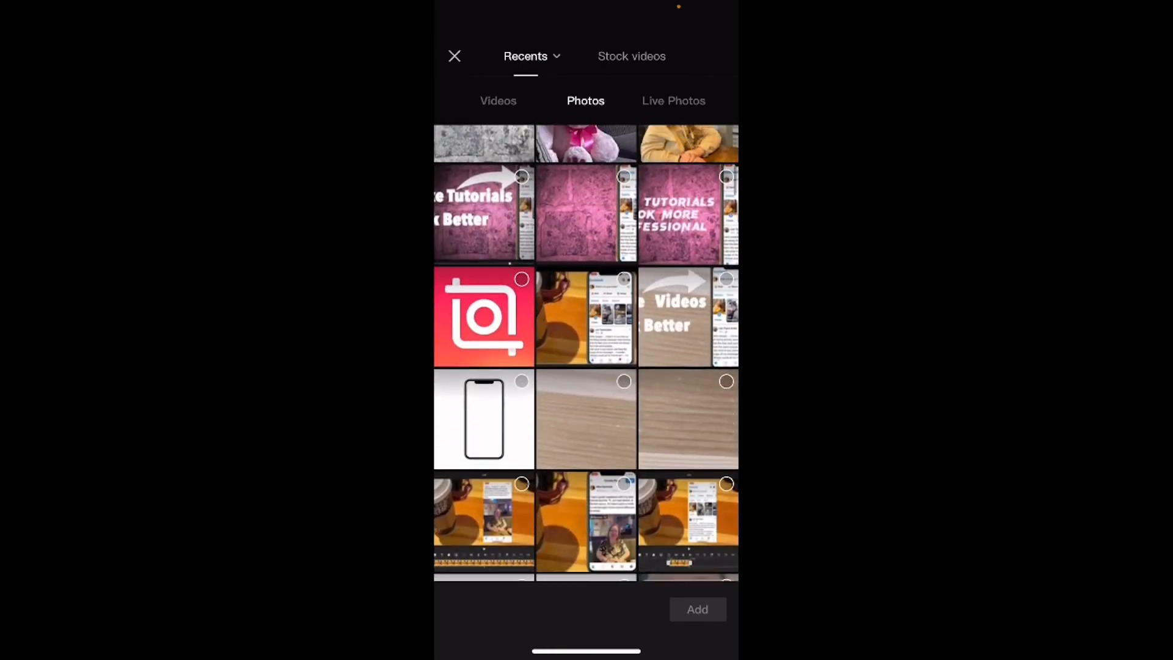
{"action": "scroll", "scroll_direction": "down", "scroll_amount": 3}
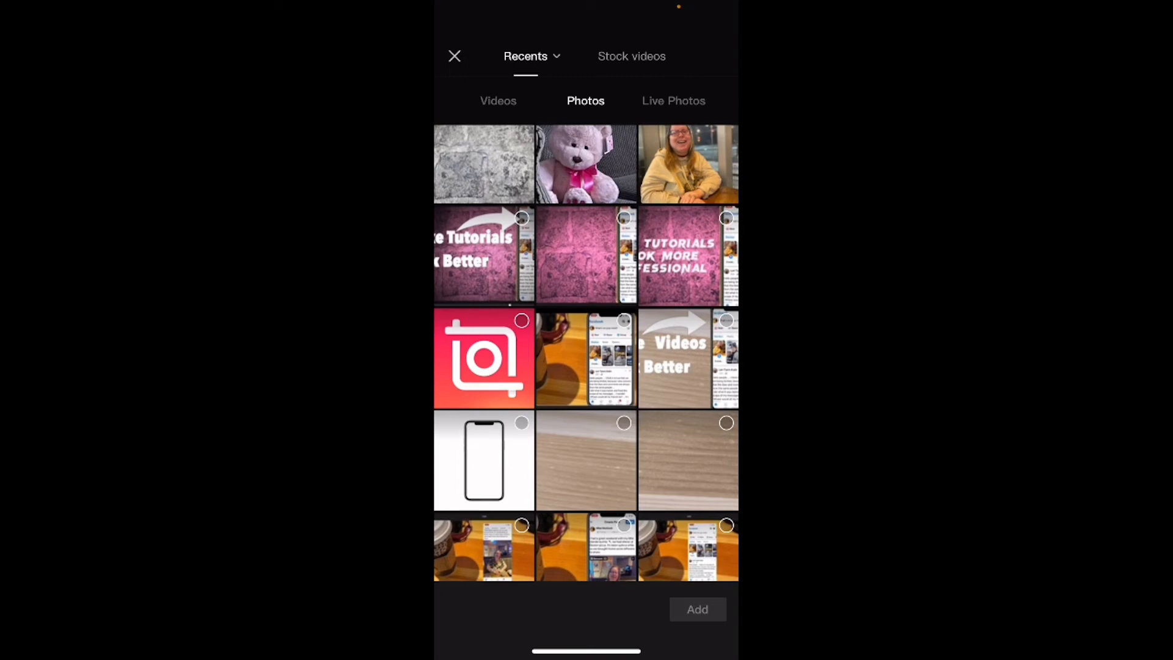
{"action": "left_click", "coordinate": [484, 460]}
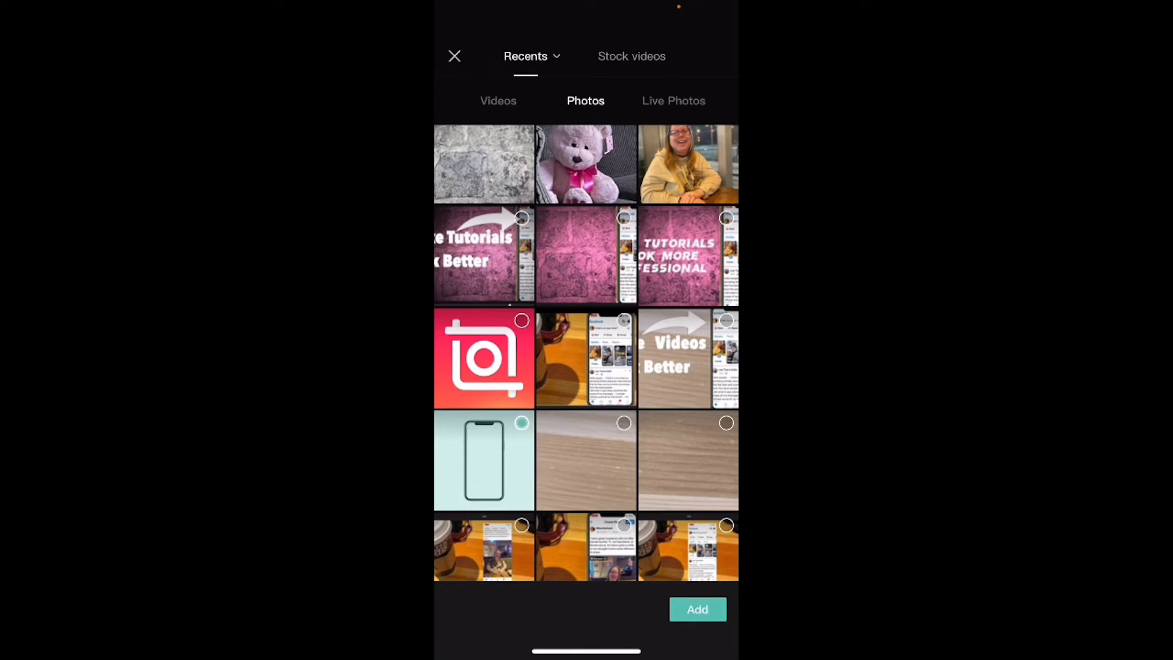
{"action": "left_click", "coordinate": [697, 609]}
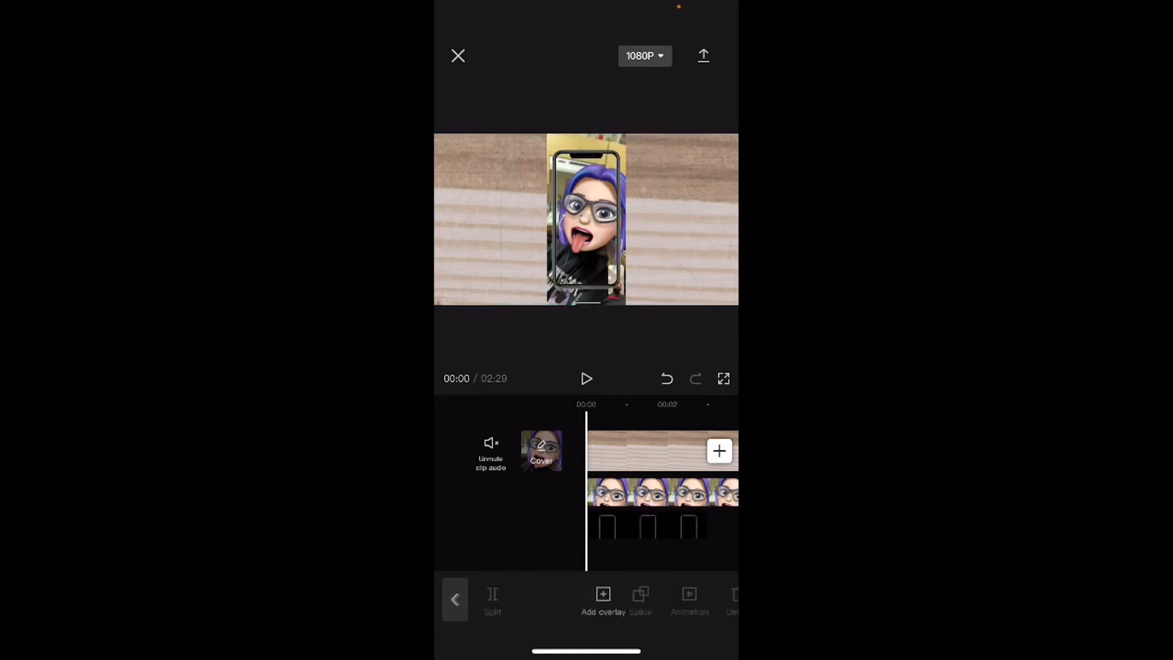
Extend the iPhone frame overlay clip so it ends at 02:29 with the background.
{"action": "left_click", "coordinate": [455, 599]}
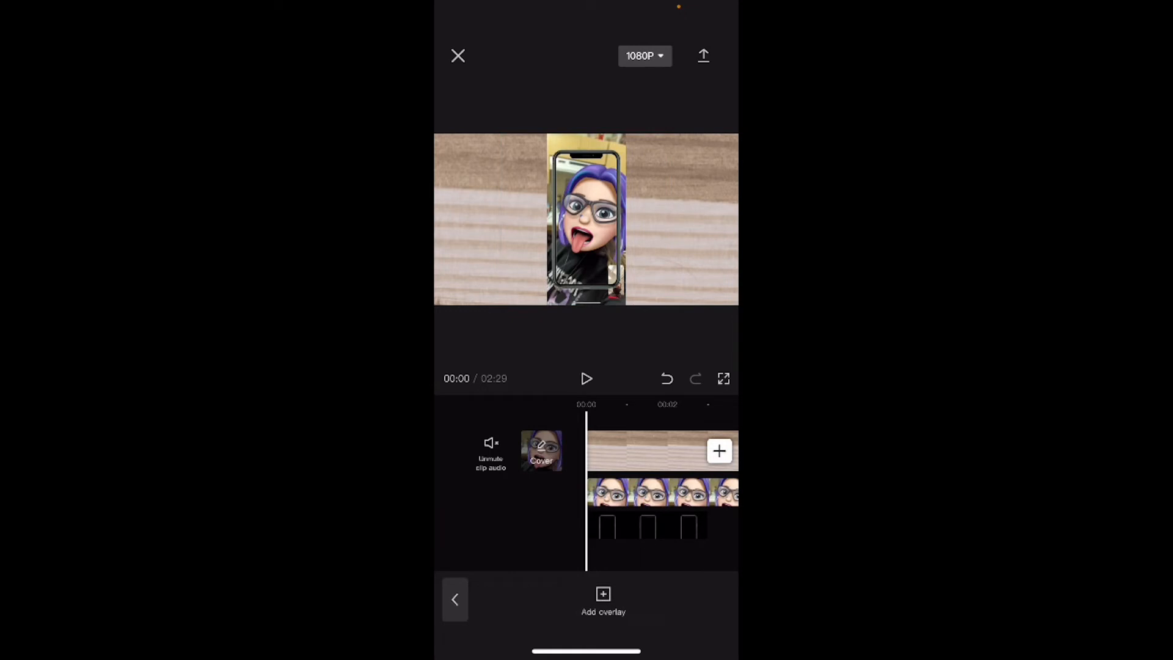
{"action": "left_click", "coordinate": [648, 524]}
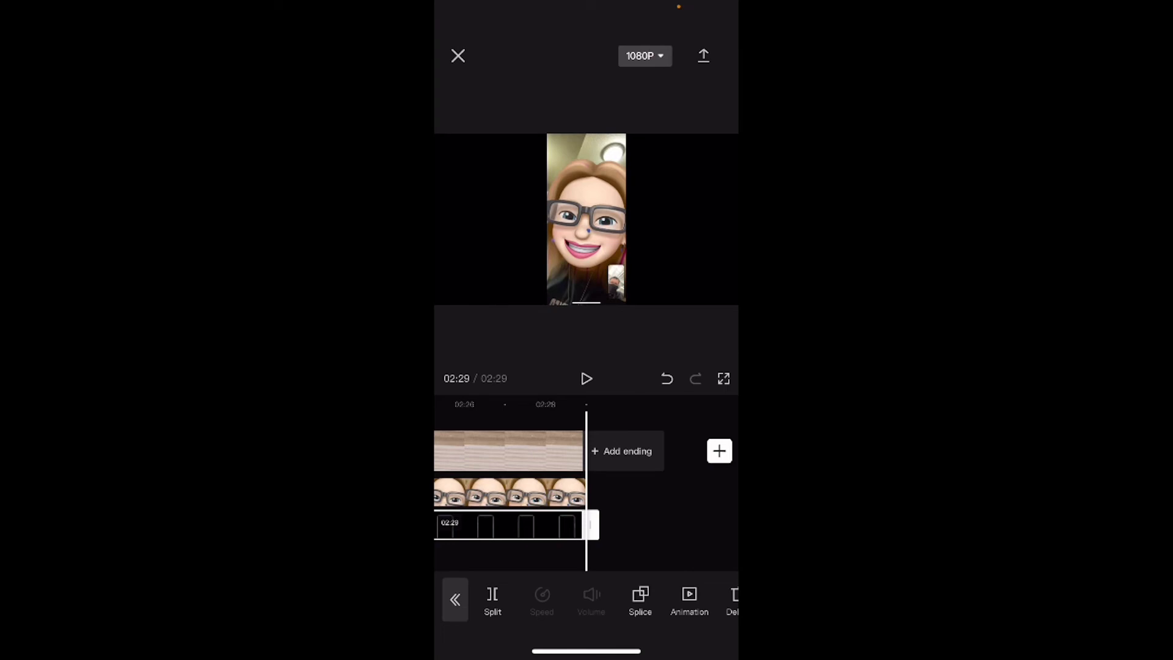
Export the framed 2:29 video to the device and projects.
{"action": "left_click", "coordinate": [703, 55]}
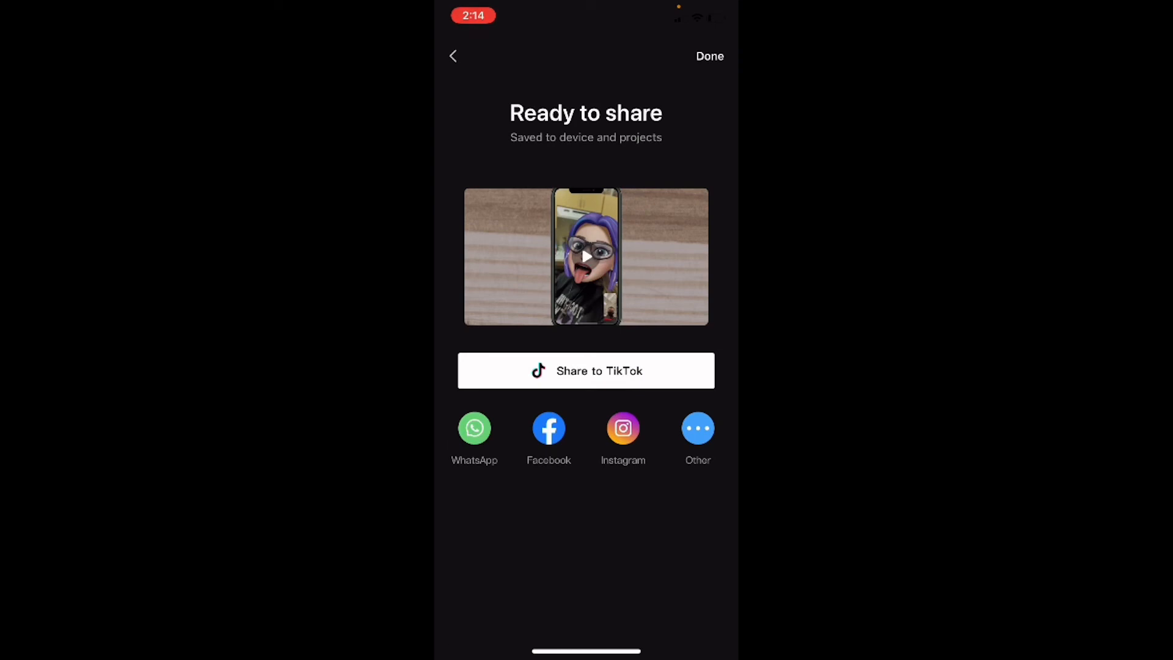
Leave the share screen and create a new project from the exported 02:29 framed video.
{"action": "left_click", "coordinate": [709, 56]}
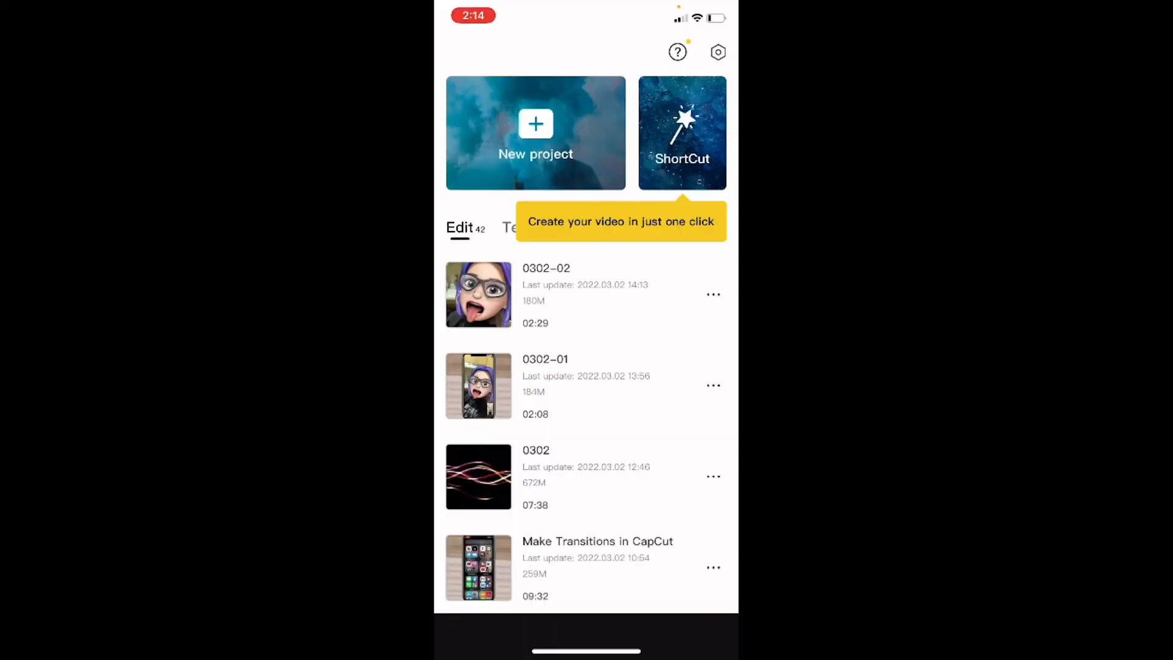
{"action": "left_click", "coordinate": [535, 132]}
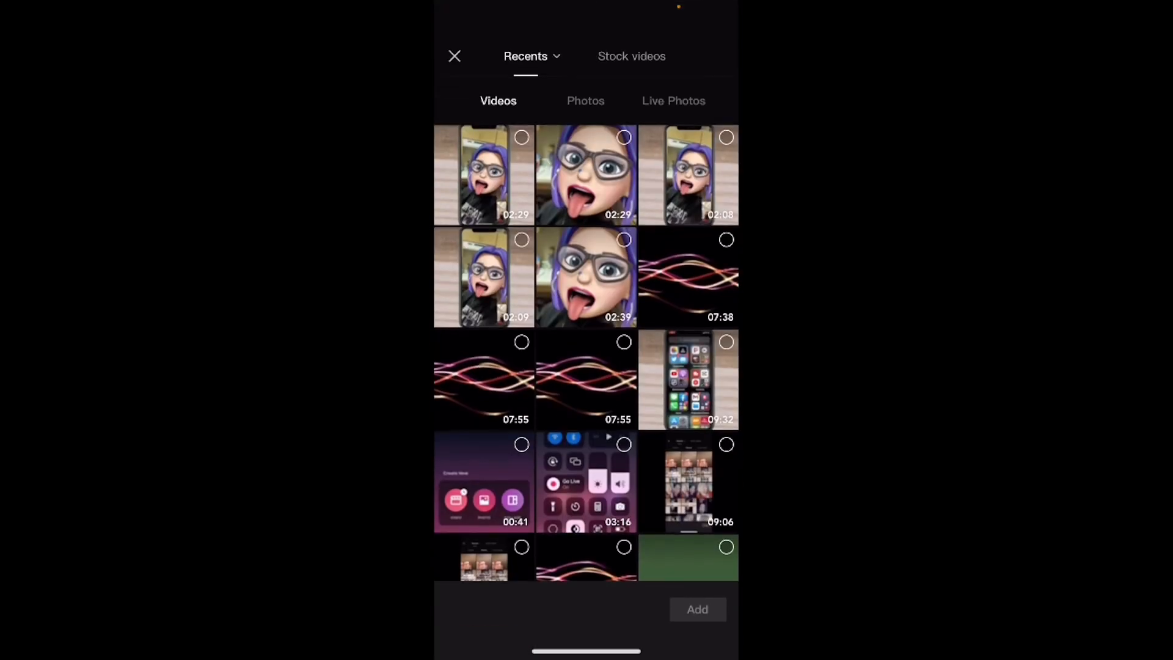
{"action": "left_click", "coordinate": [483, 174]}
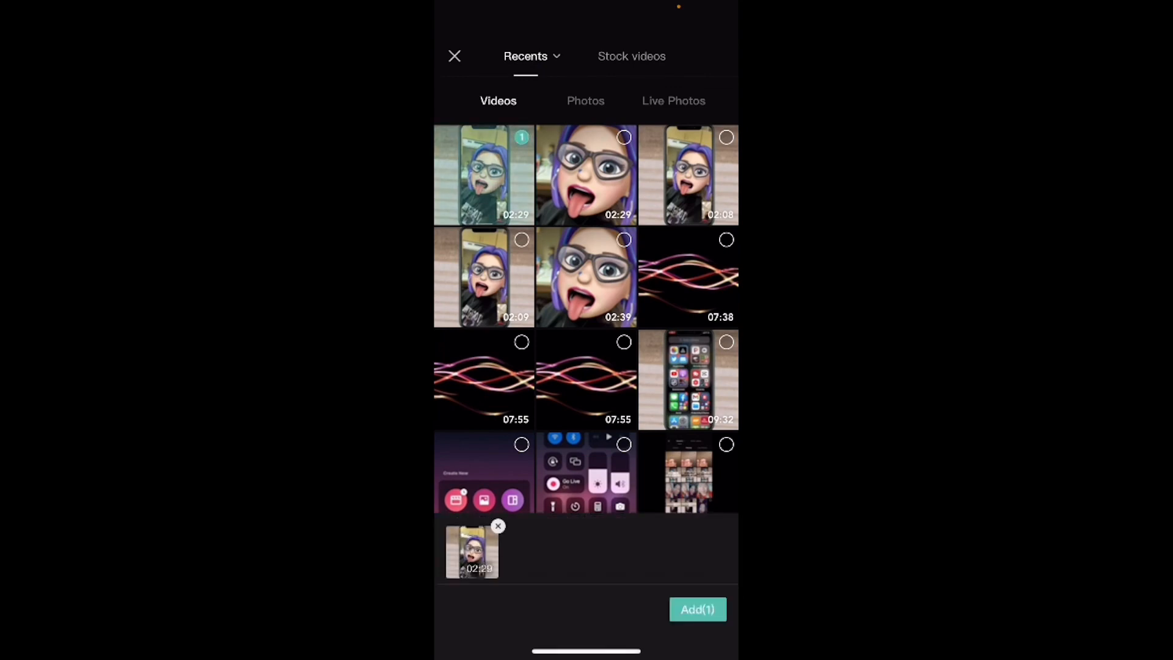
{"action": "left_click", "coordinate": [696, 608]}
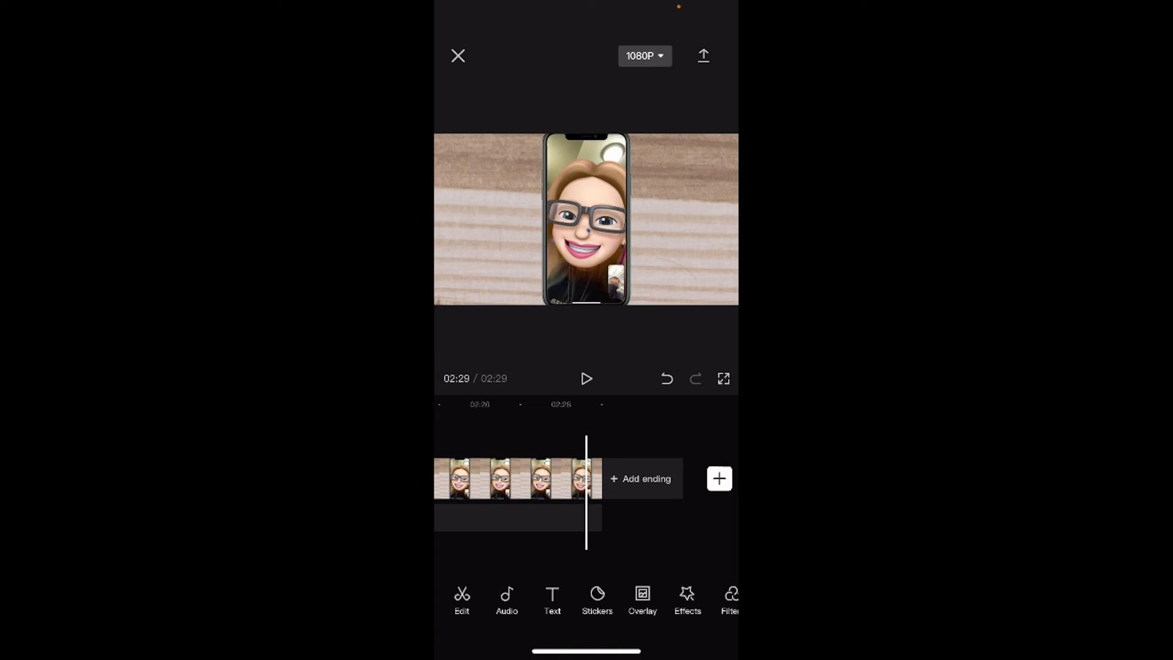
Delete the short leftover clip at the tail and play the ending to verify 2:29.
{"action": "left_click", "coordinate": [516, 479]}
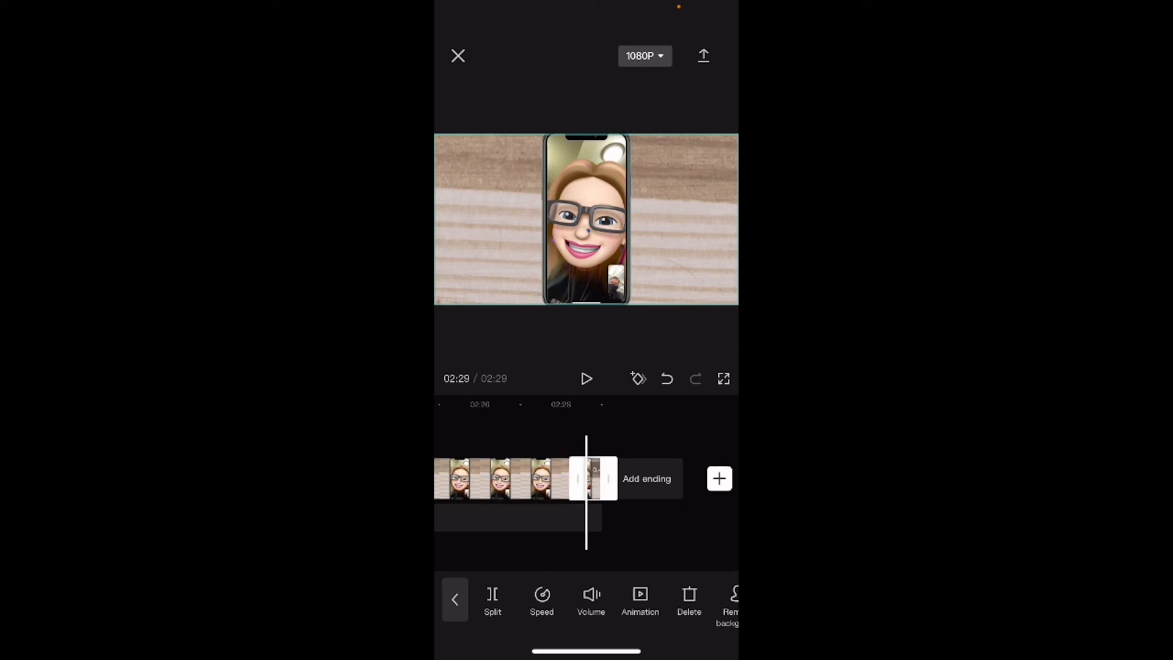
{"action": "left_click", "coordinate": [454, 599]}
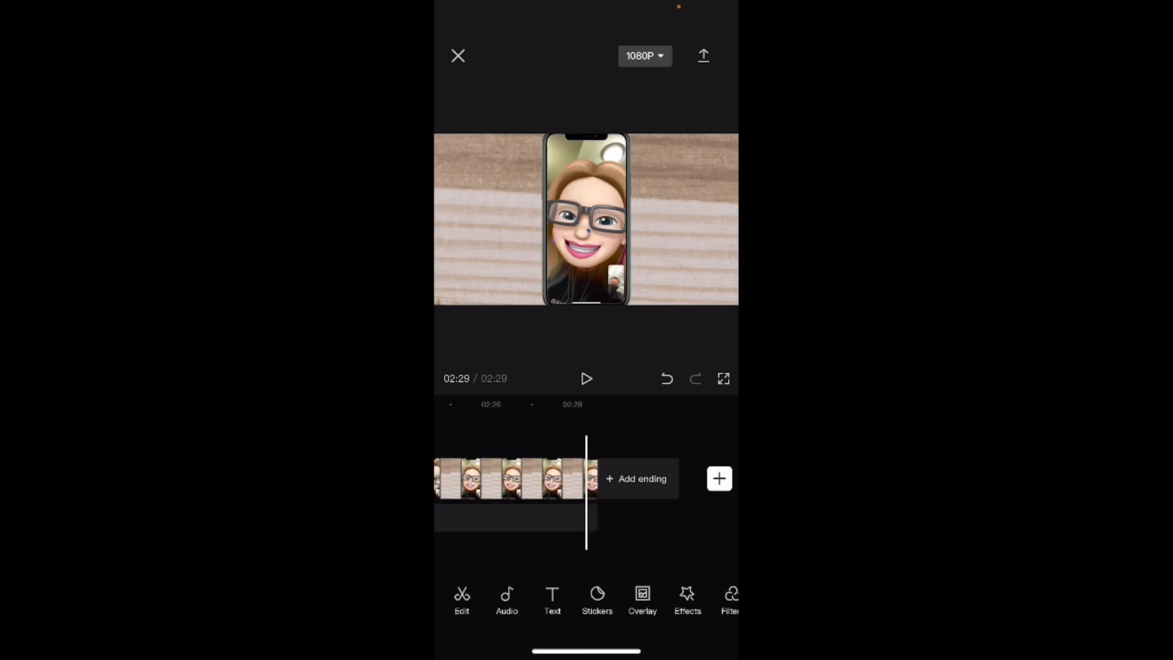
{"action": "left_click", "coordinate": [587, 378]}
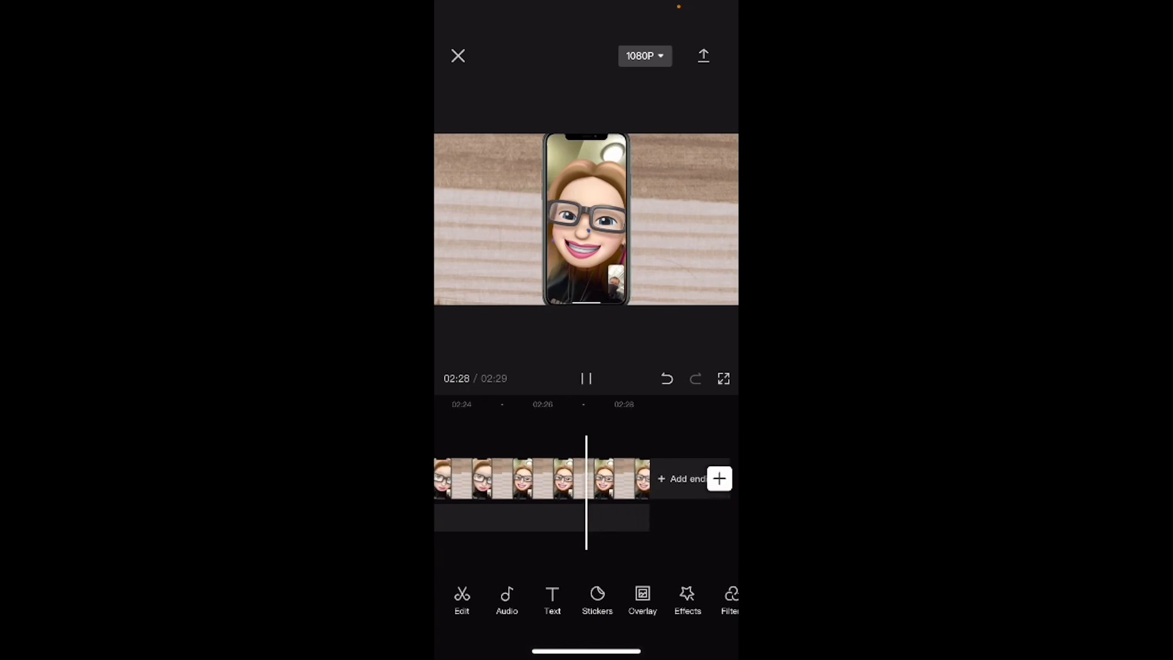